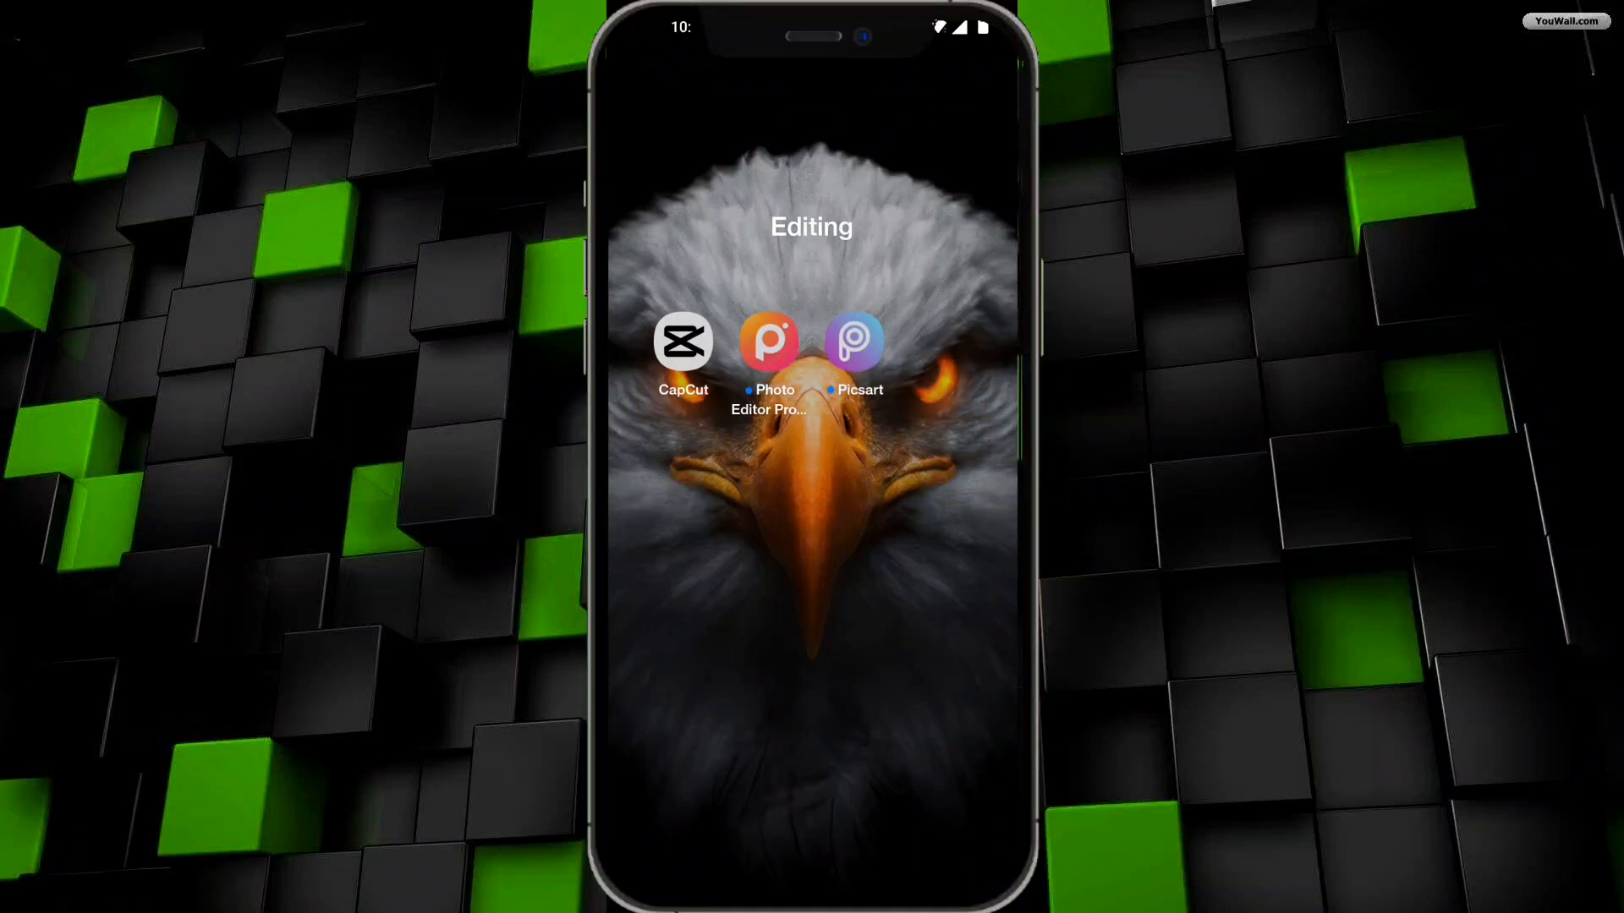
# Launch CapCut, open the Chrome logo project, and reveal Effects in the toolbar.
pyautogui.click(683, 340)
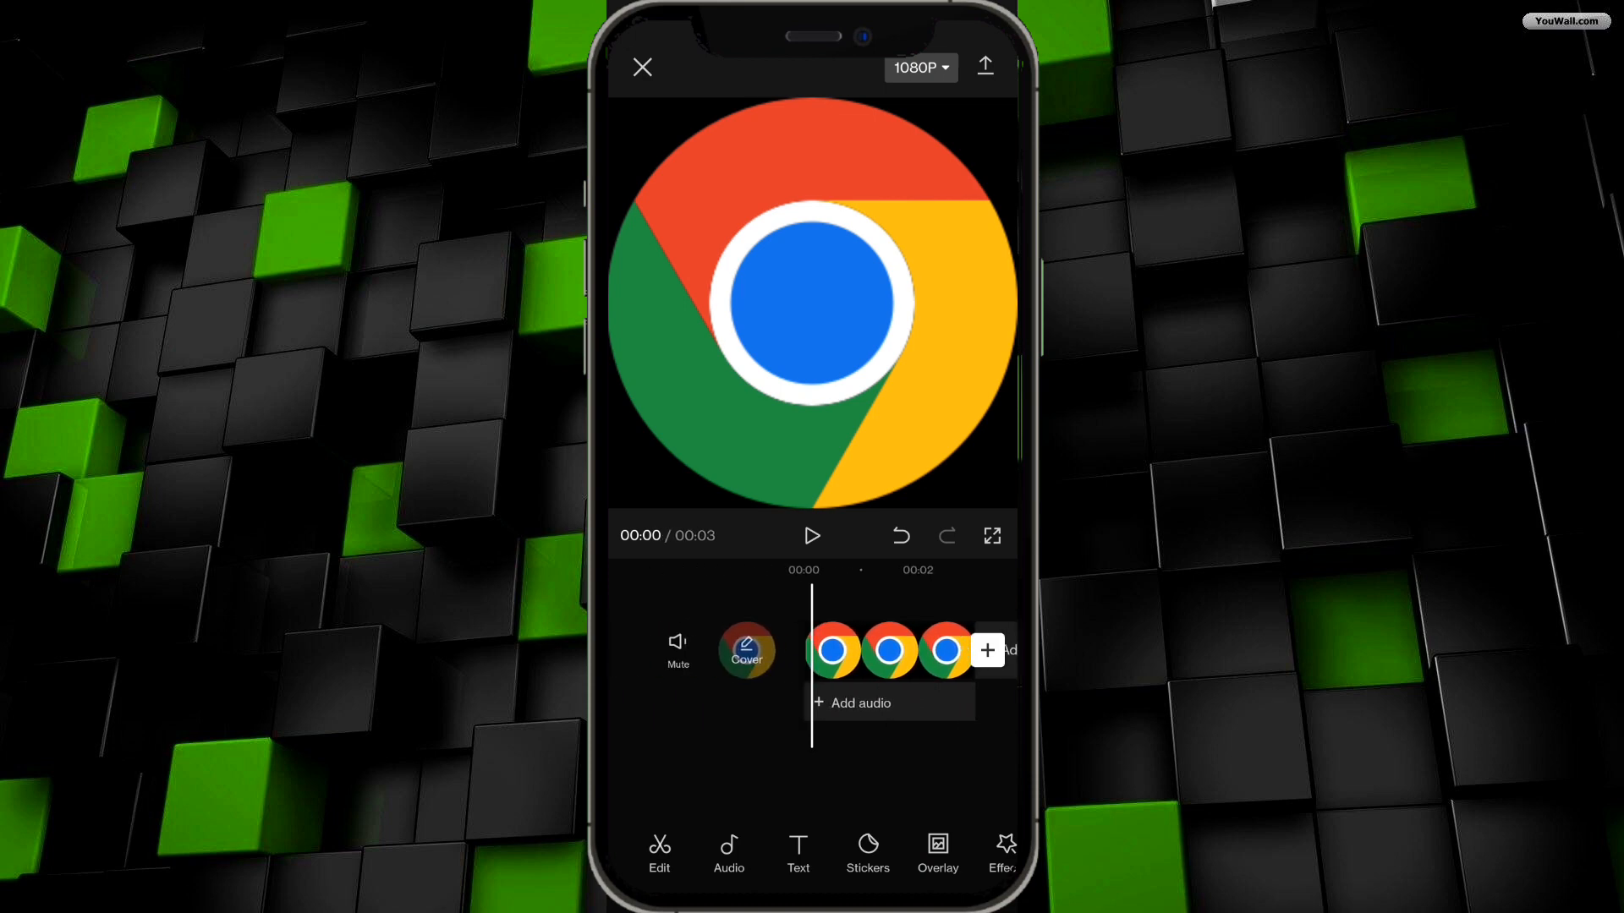
pyautogui.hscroll(3)
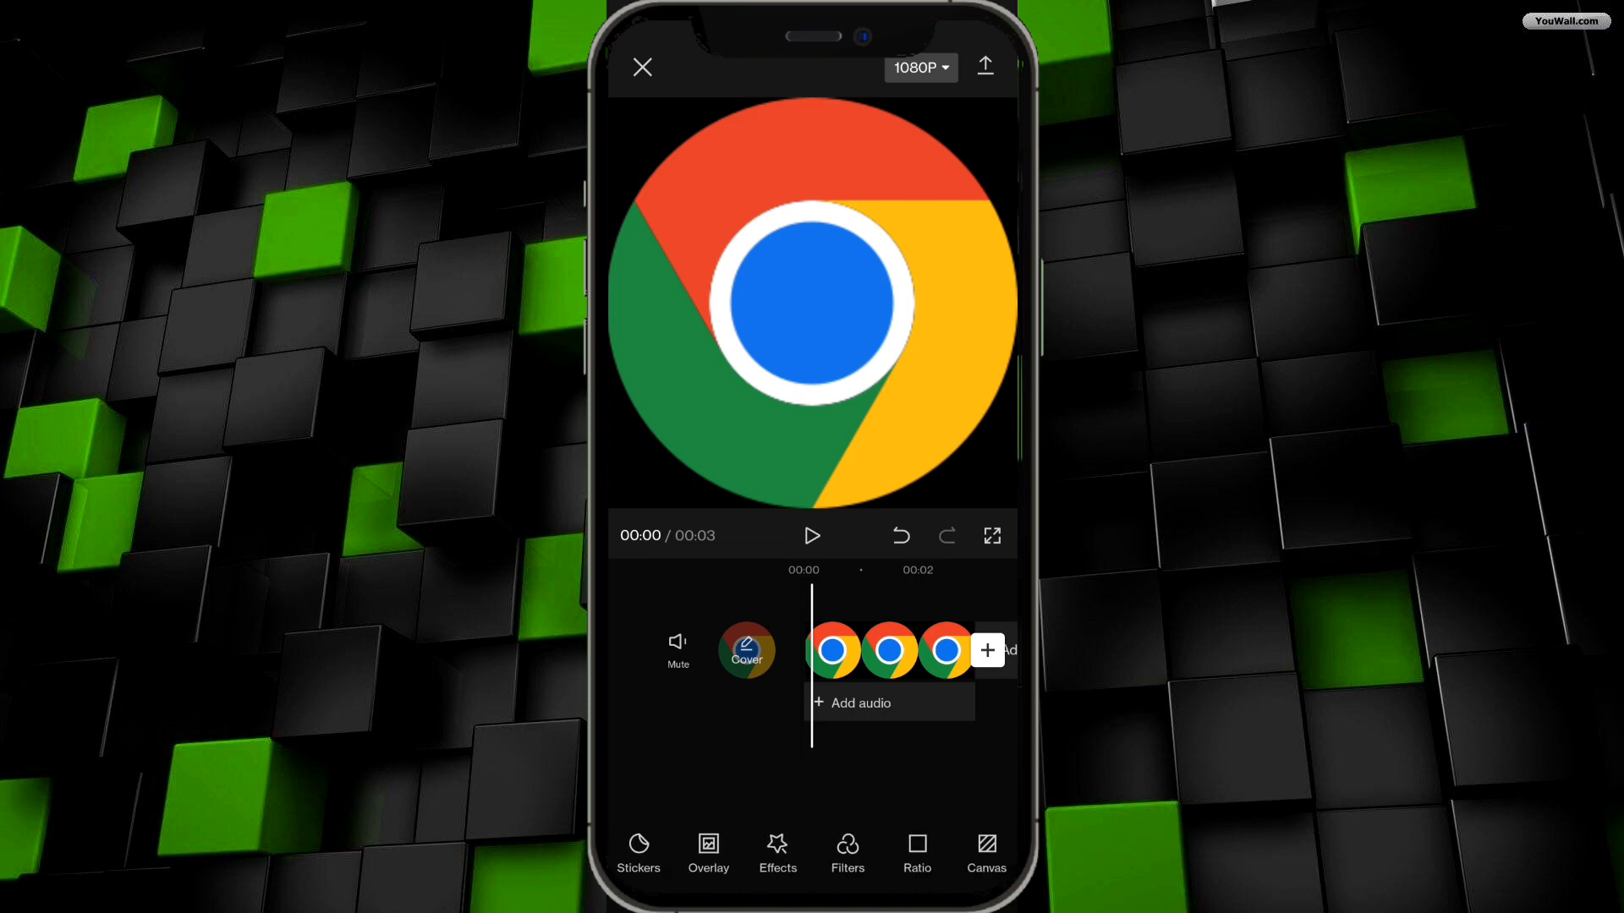
# Open Video effects and scroll the Trending list past Garbled Grid and Fault Freeze.
pyautogui.click(776, 849)
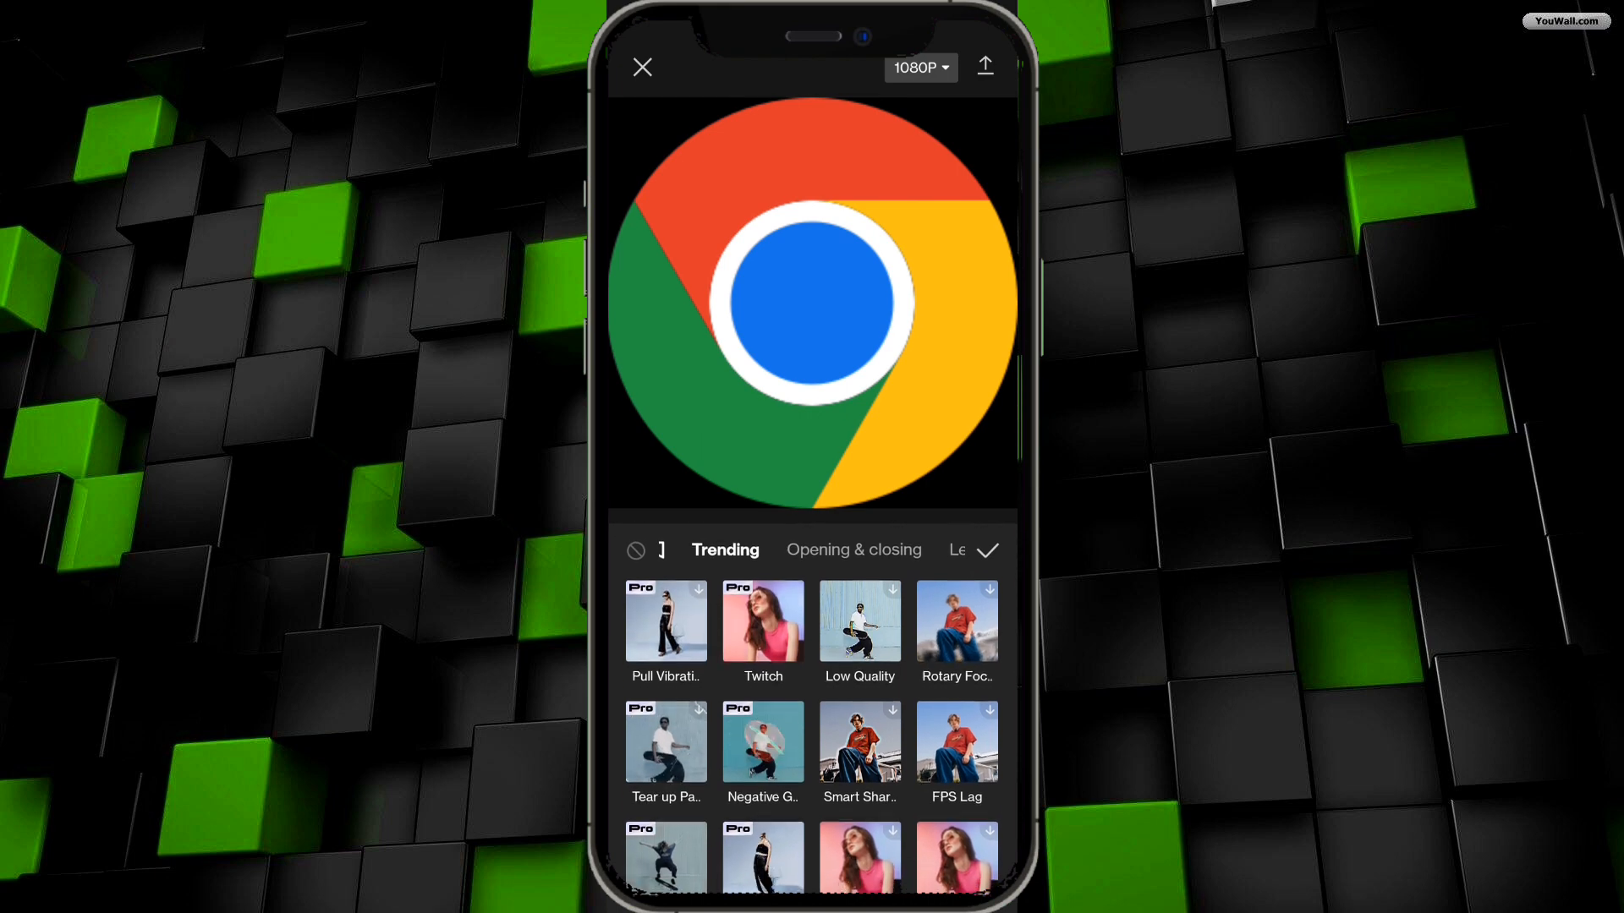
pyautogui.scroll(-3)
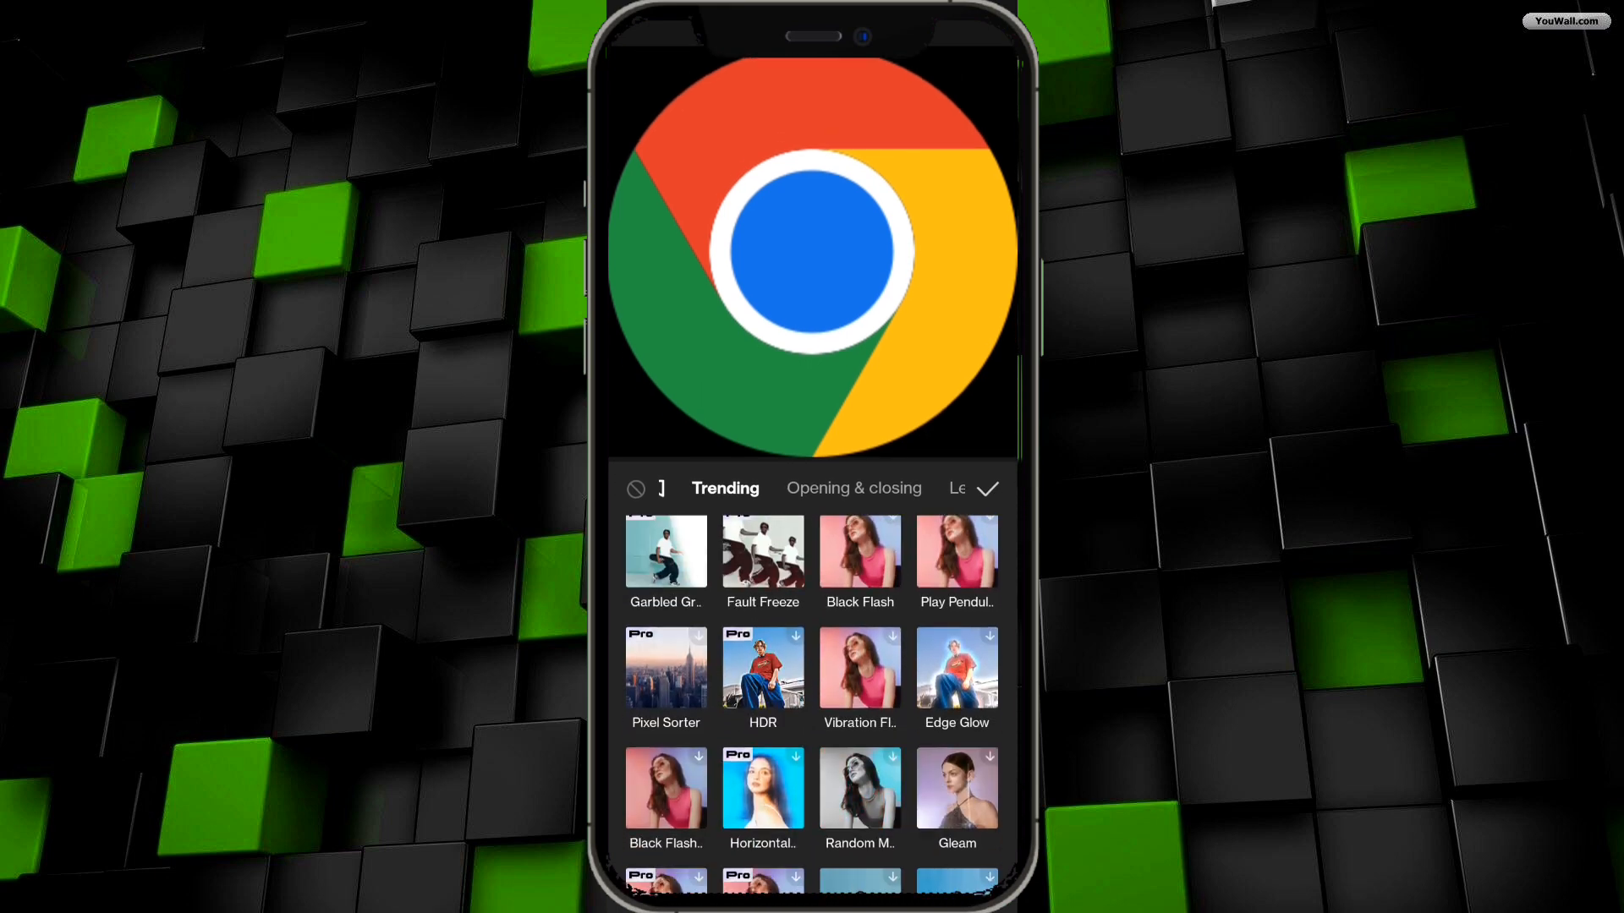
pyautogui.scroll(-3)
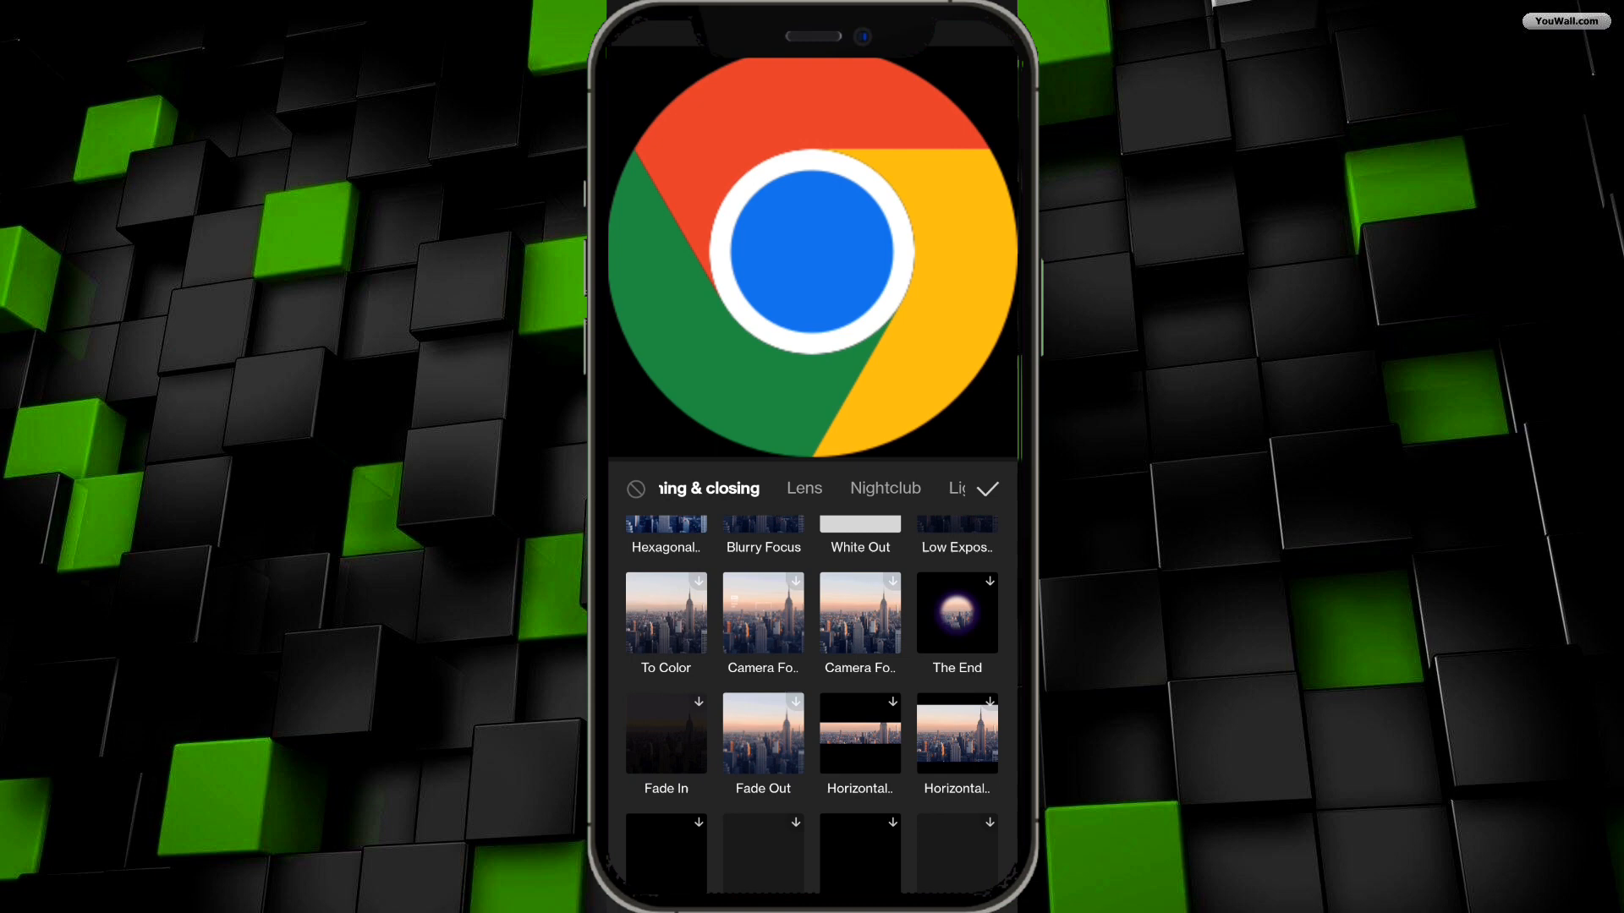
# Browse Opening & closing, Lens and Nightclub effects, ending on Light Effect.
pyautogui.scroll(-3)
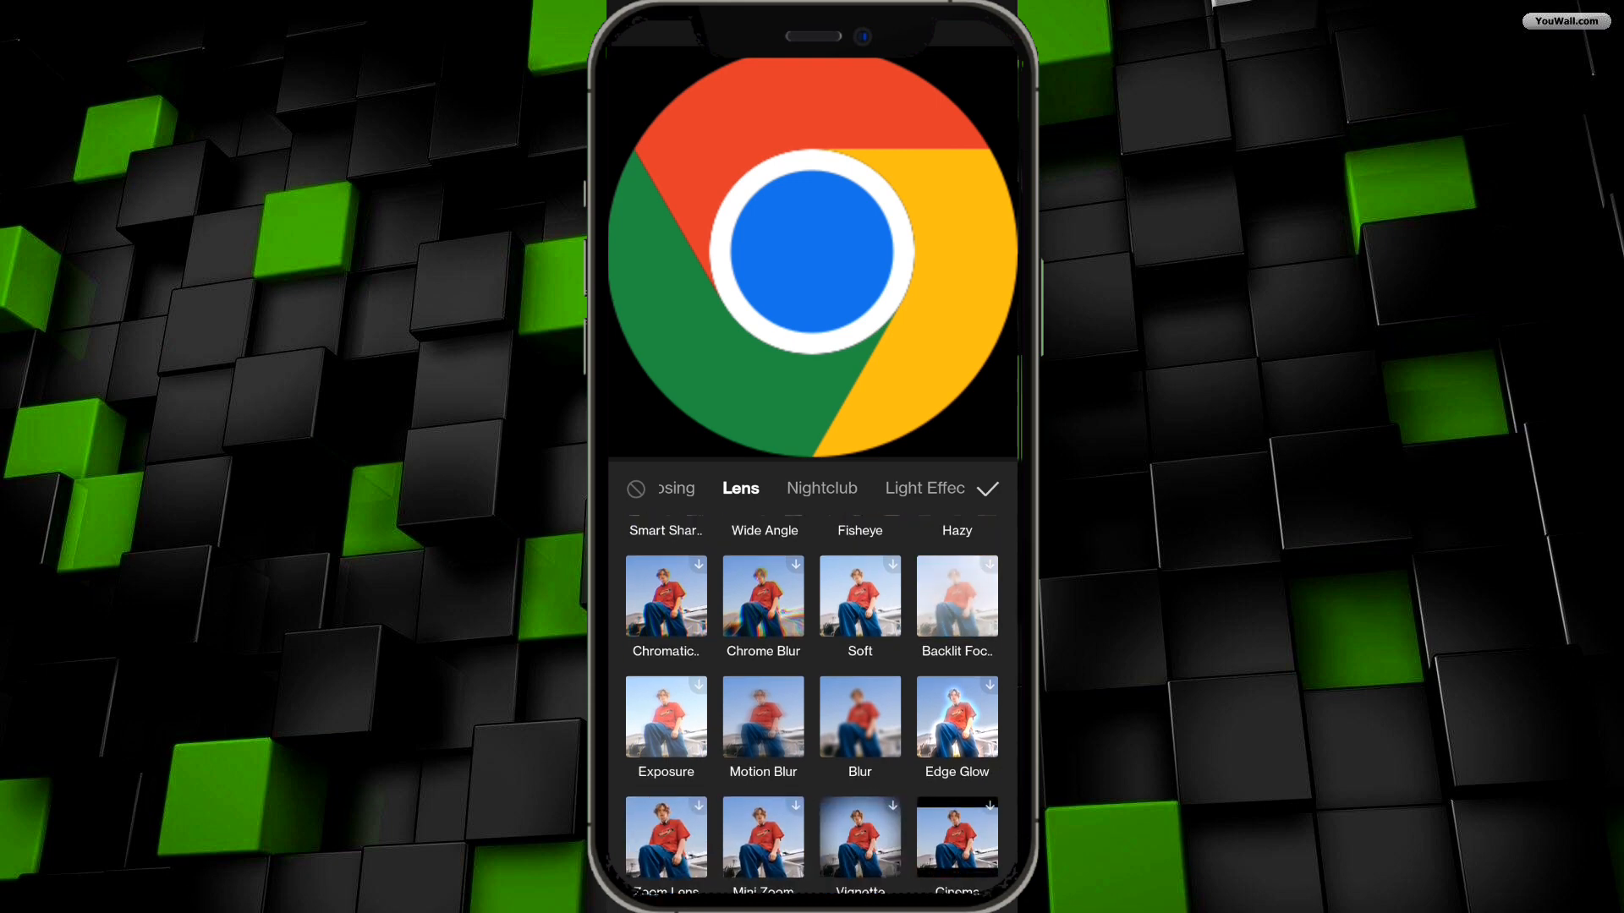
pyautogui.scroll(-3)
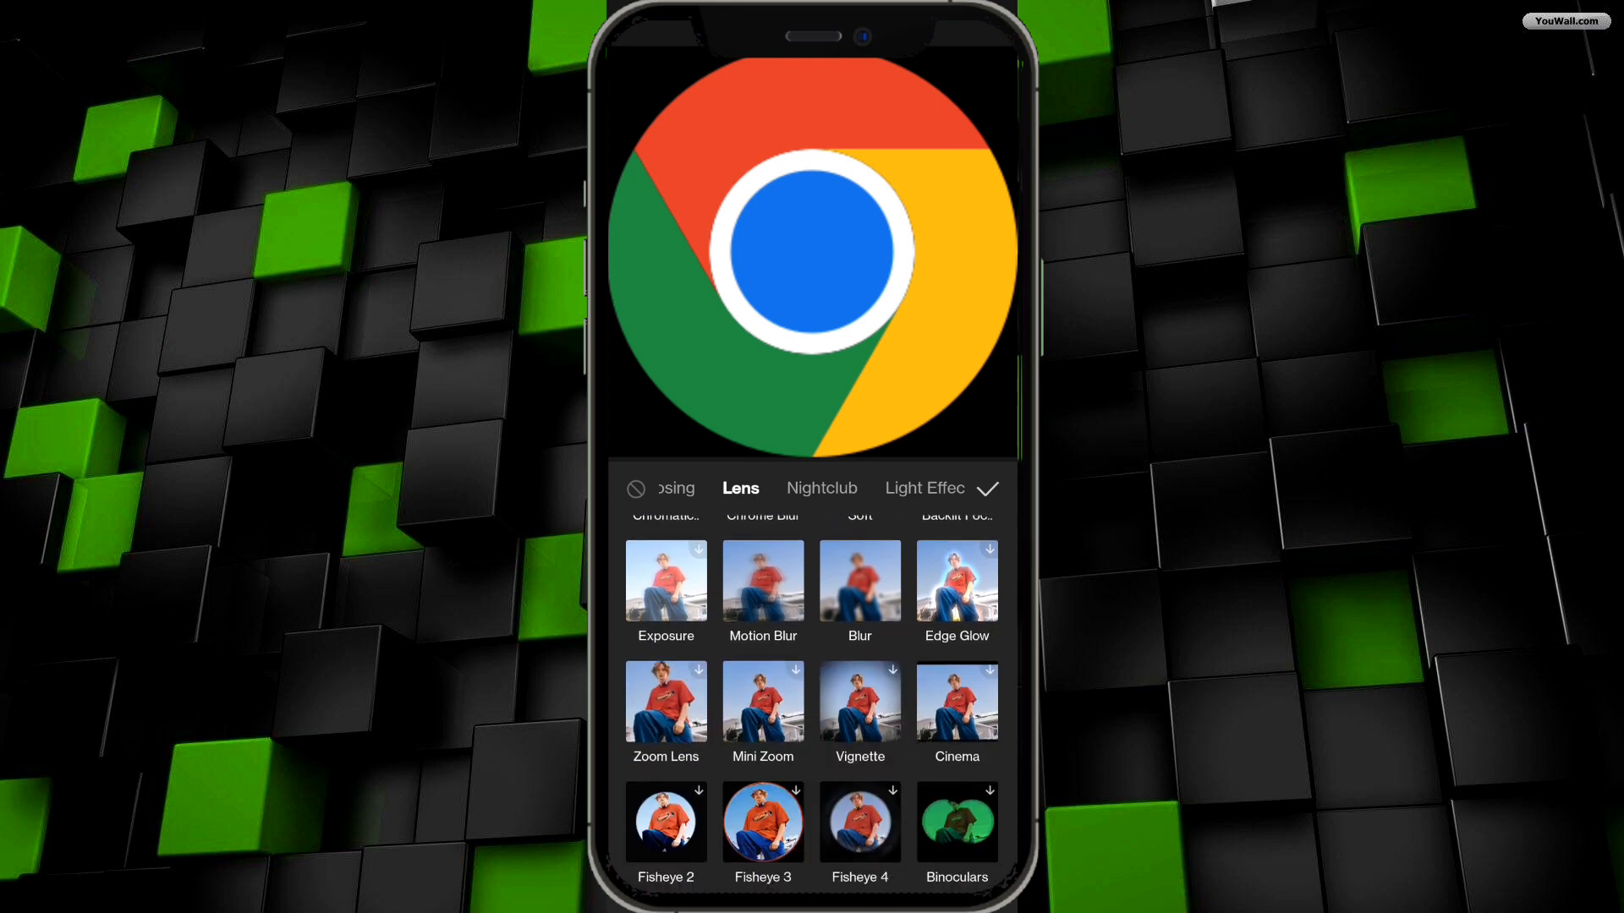
pyautogui.click(821, 488)
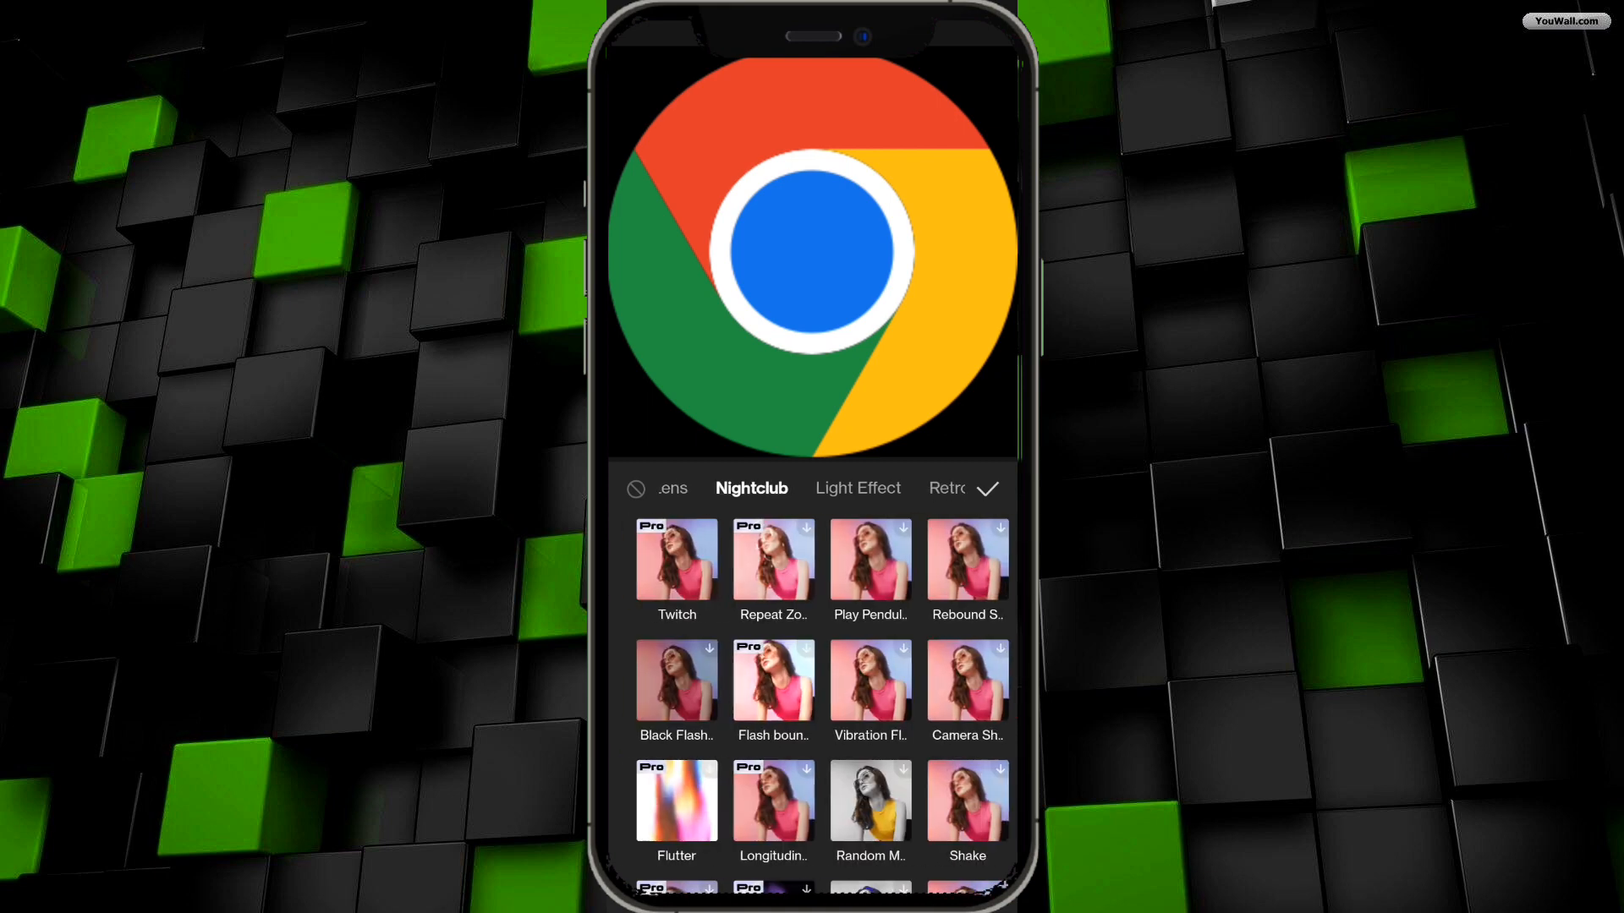
pyautogui.scroll(-3)
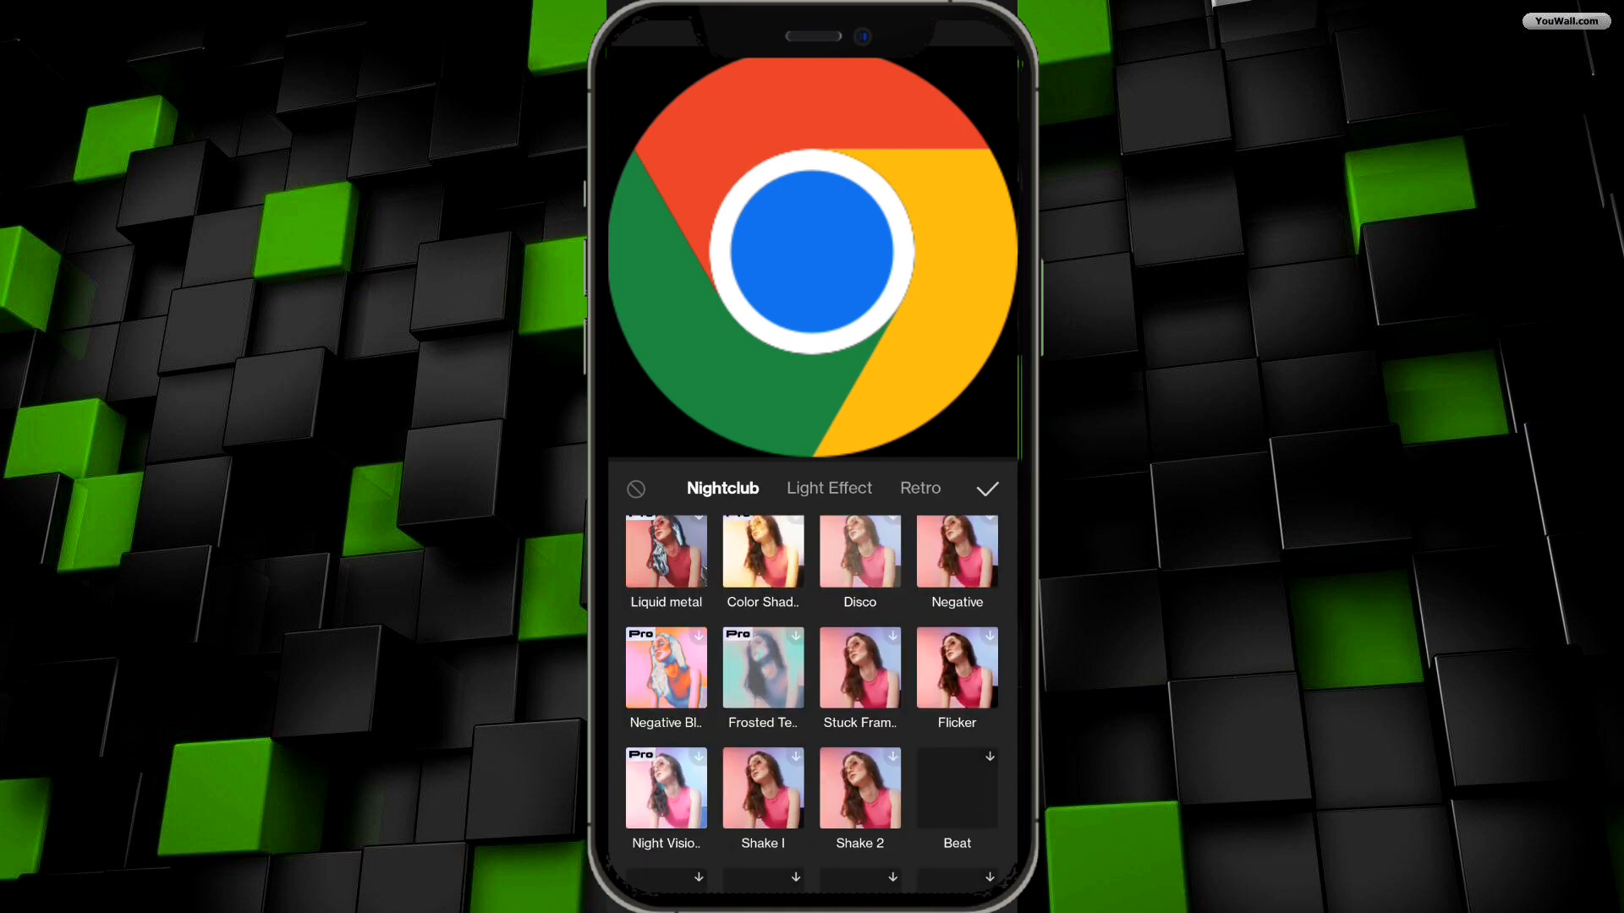
pyautogui.click(829, 488)
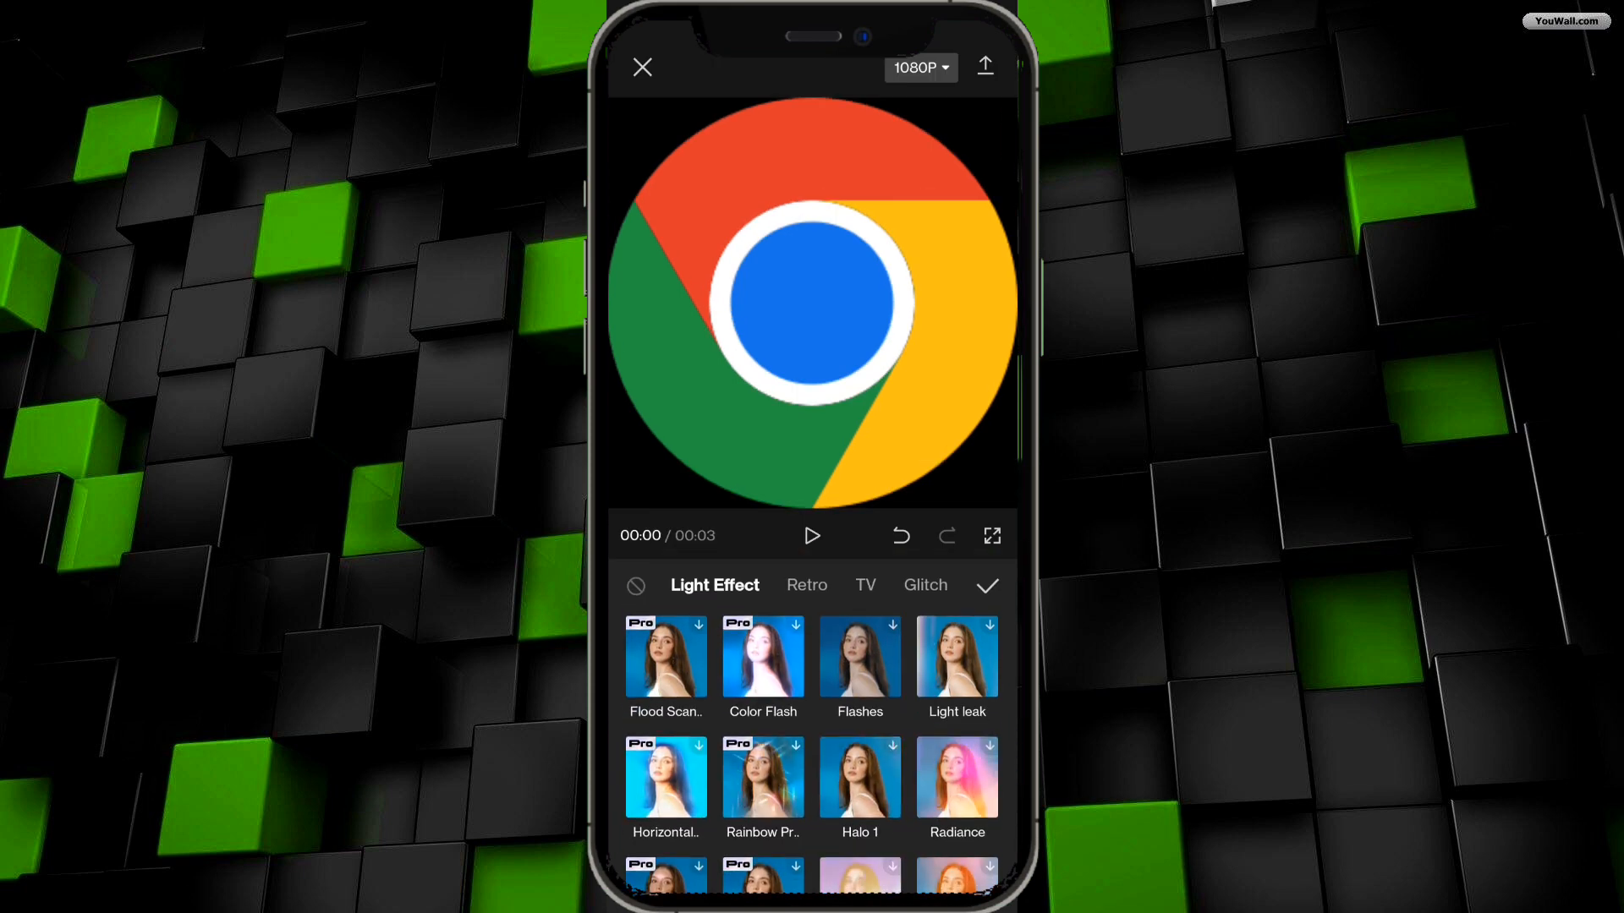
# Close the effects library, then reopen Video effects on the Trending category.
pyautogui.click(986, 585)
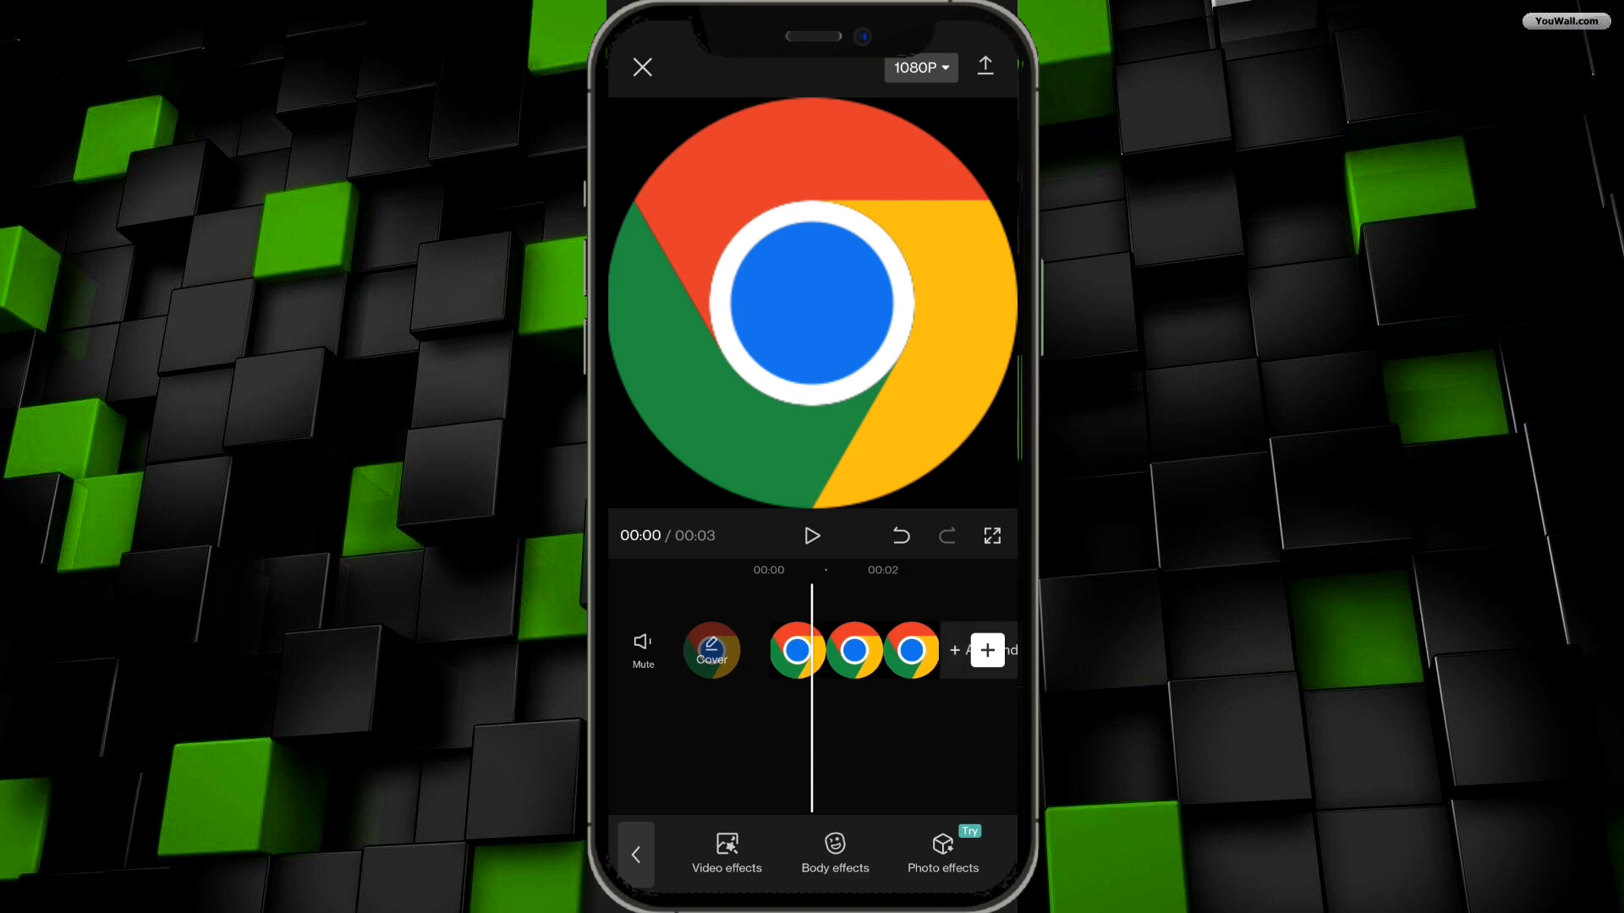
pyautogui.click(726, 854)
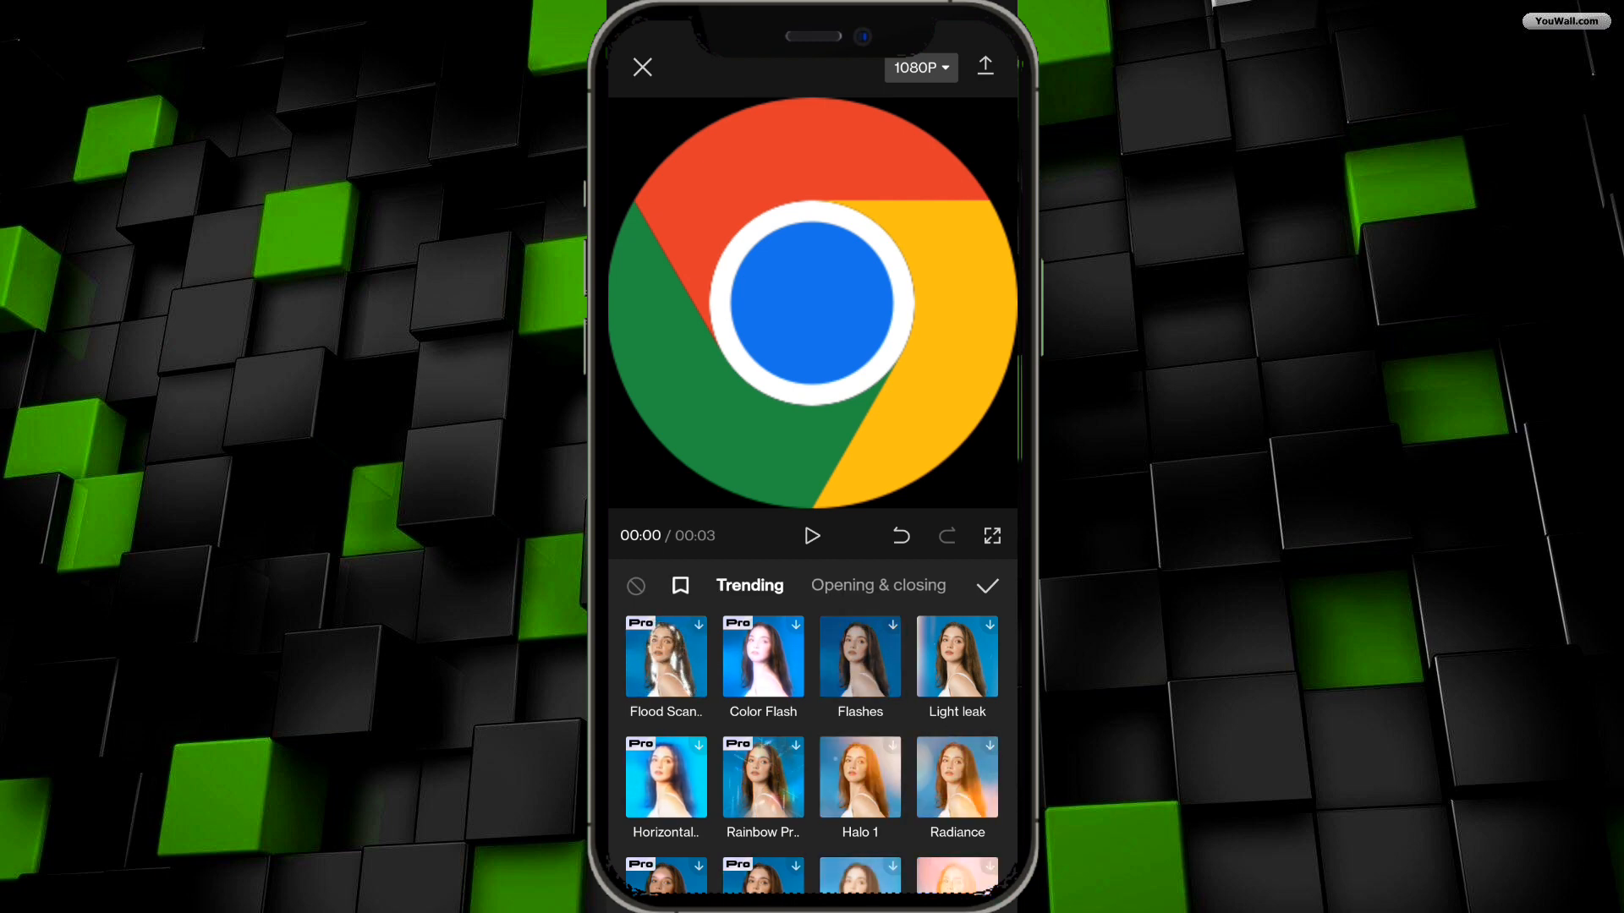
# Switch to Opening & closing and scroll its effects, including Oblique Blur and Vertical Blur.
pyautogui.scroll(3)
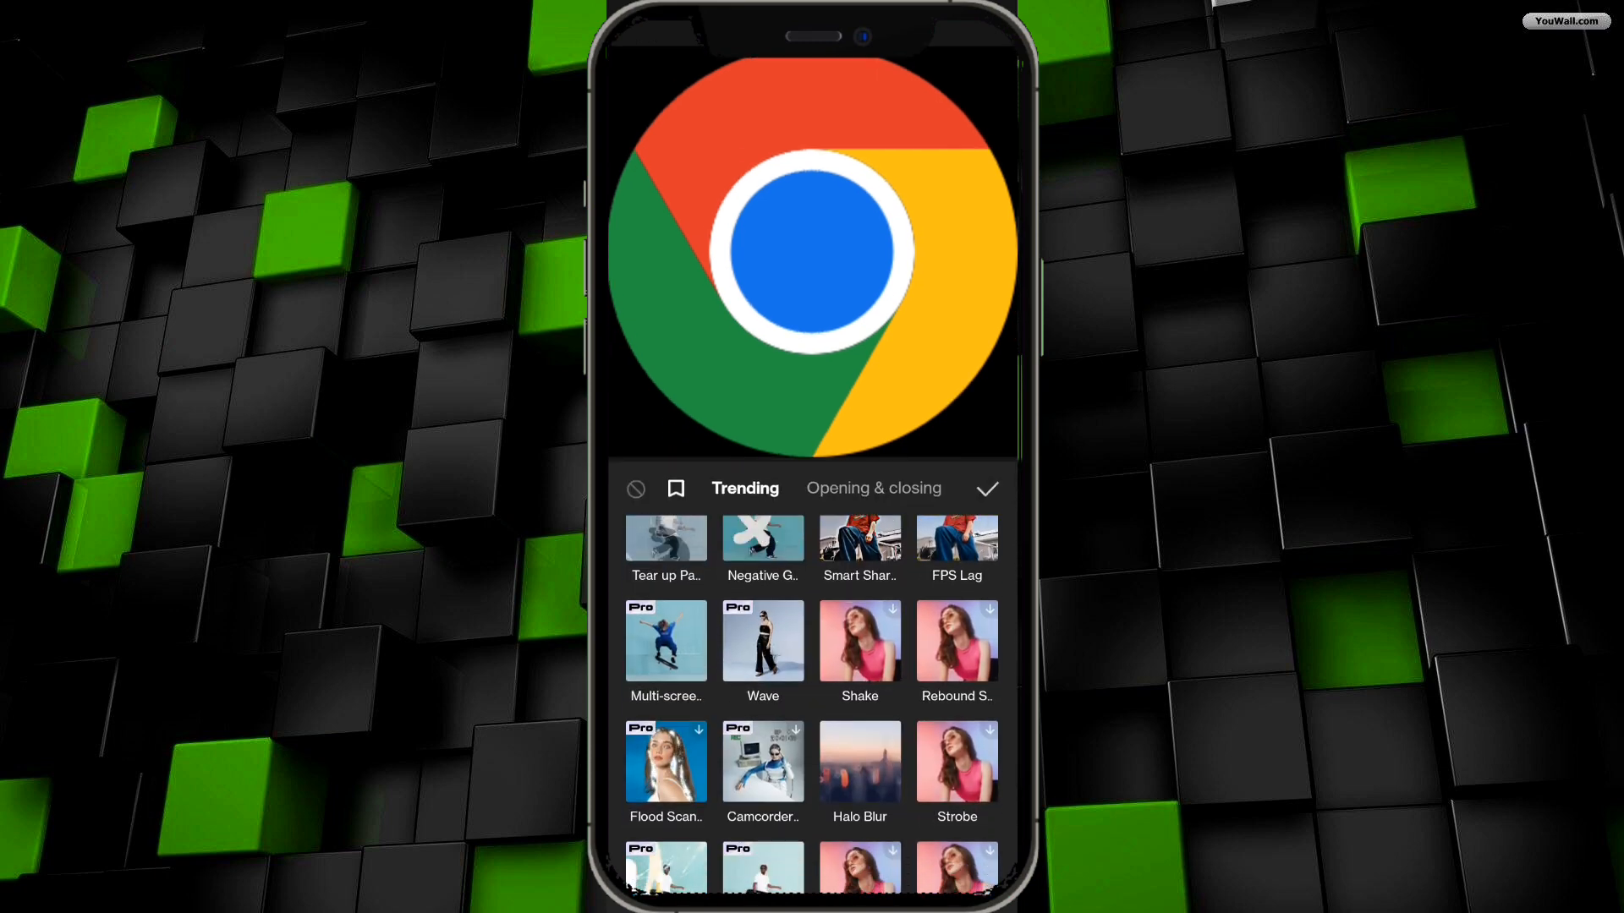
pyautogui.scroll(-3)
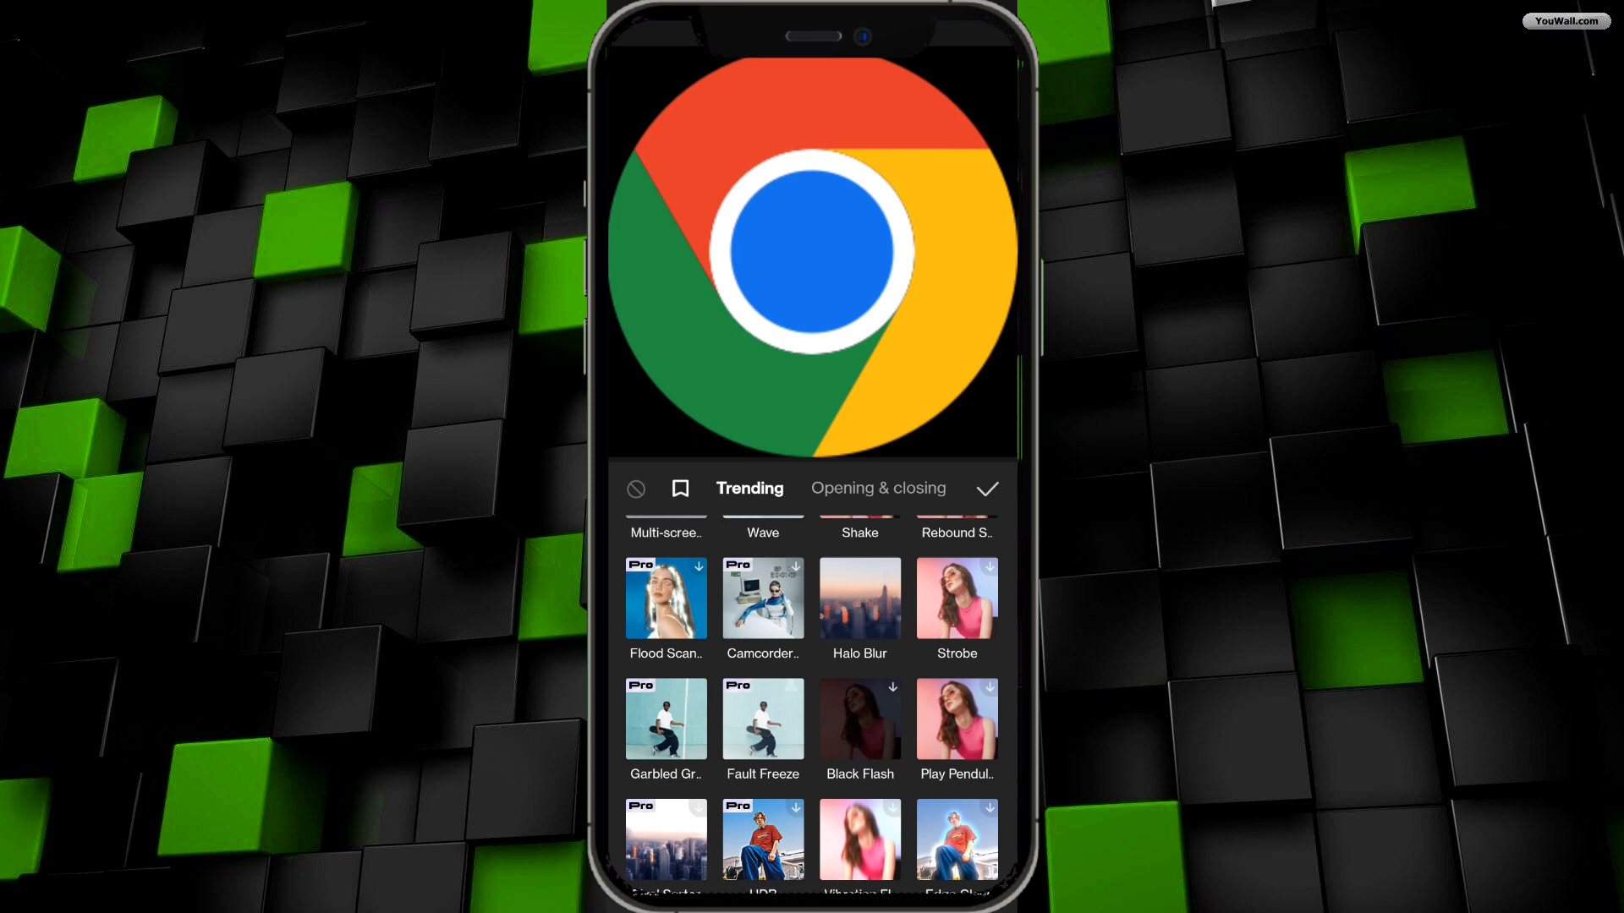
pyautogui.click(877, 488)
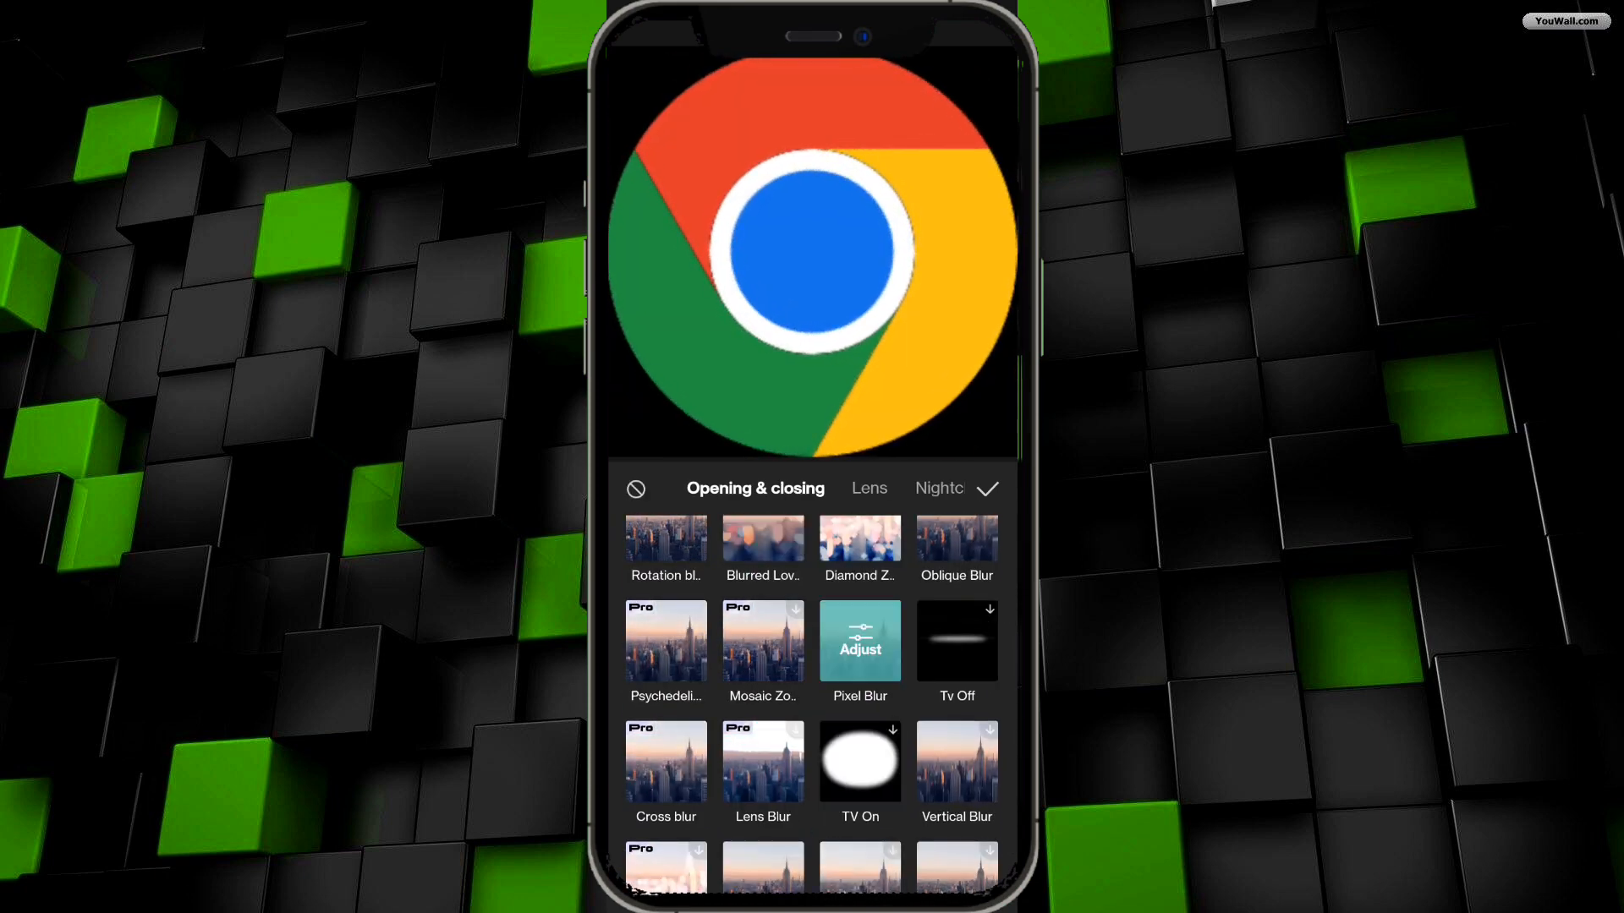
pyautogui.scroll(-3)
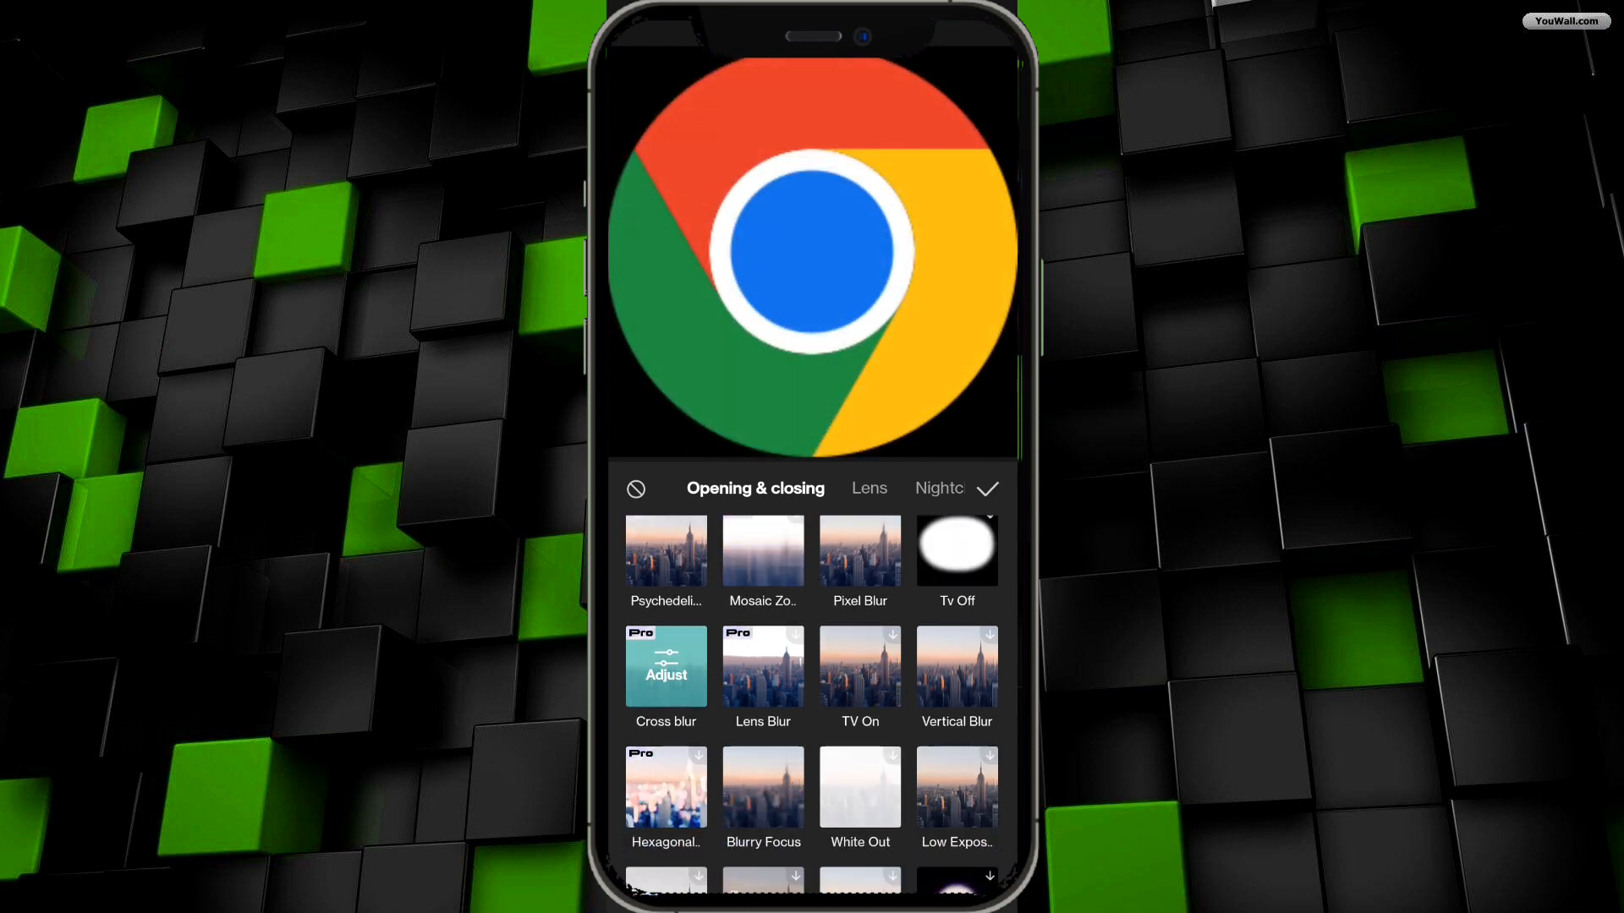
pyautogui.scroll(-3)
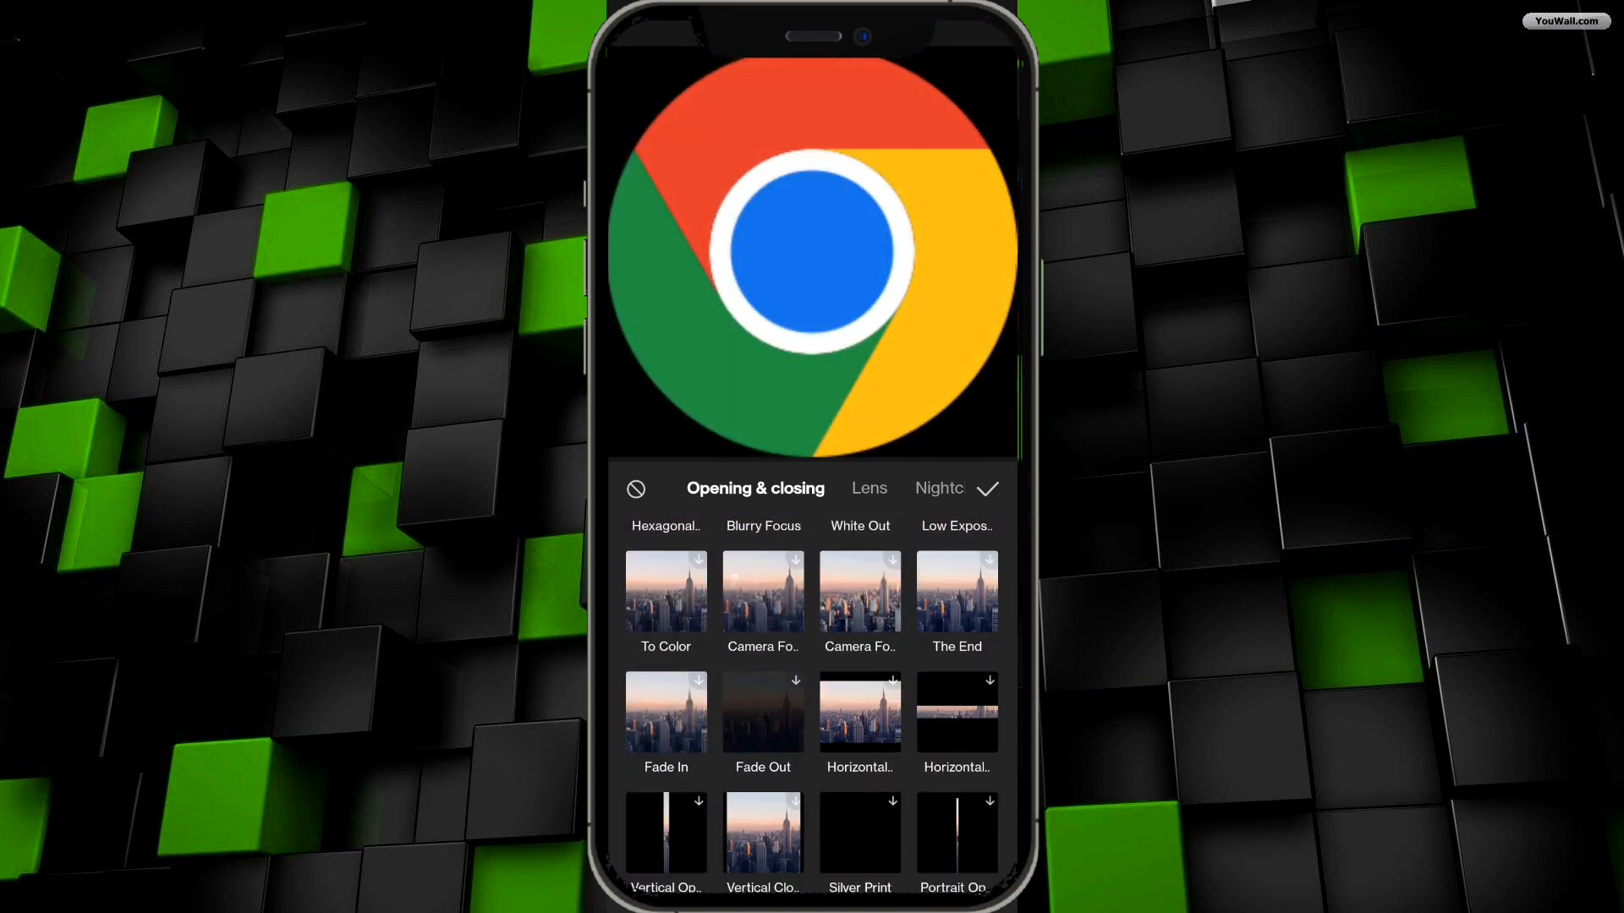